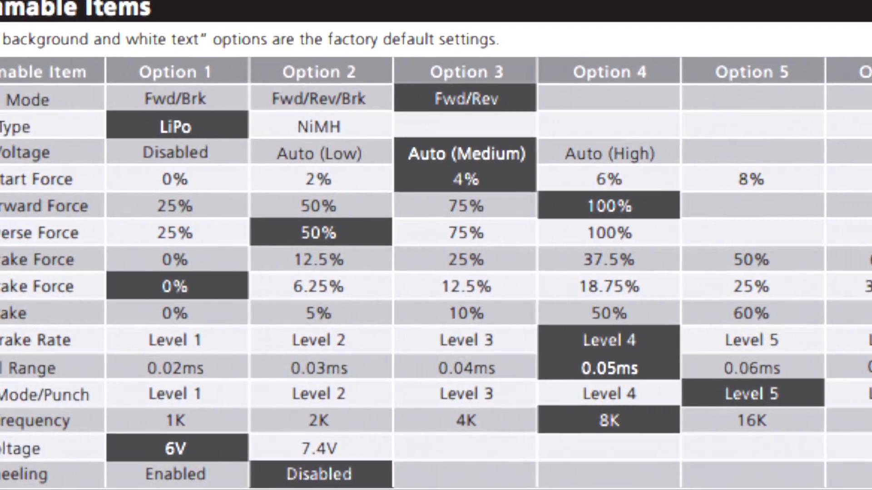
{"action": "scroll", "scroll_direction": "right", "scroll_amount": 3}
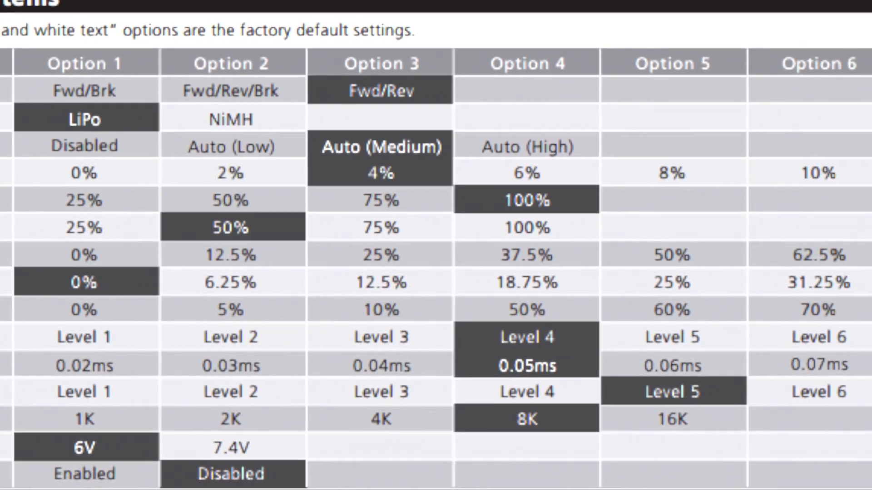